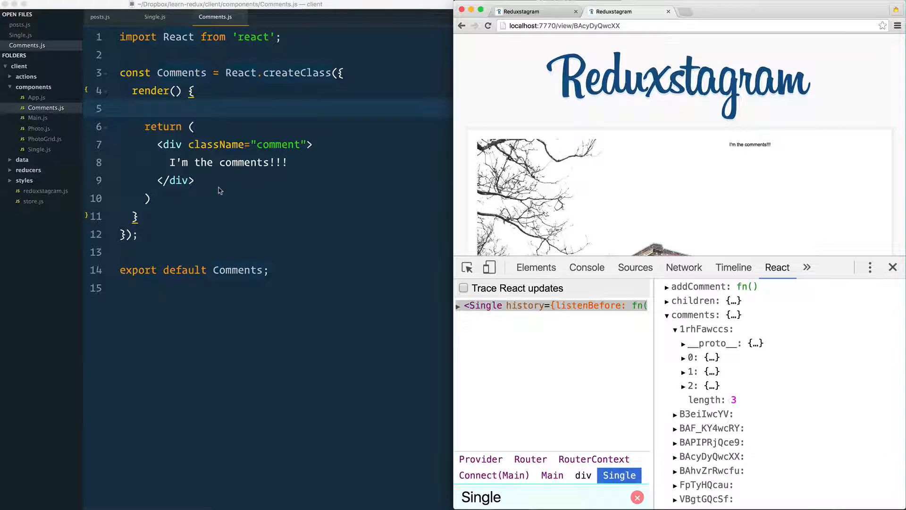
{"action": "mouse_move", "coordinate": [231, 178]}
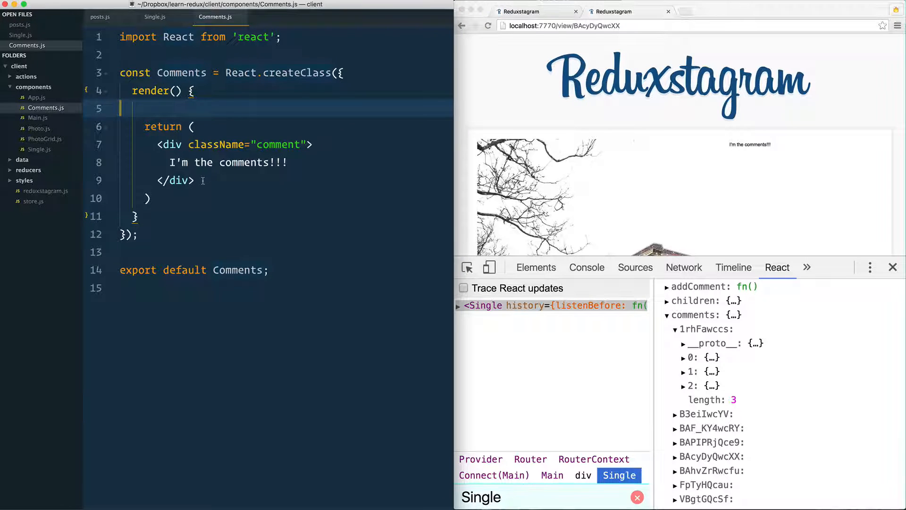
Step: Look over Comments.js, then switch to the Single.js tab
{"action": "double_click", "coordinate": [228, 162]}
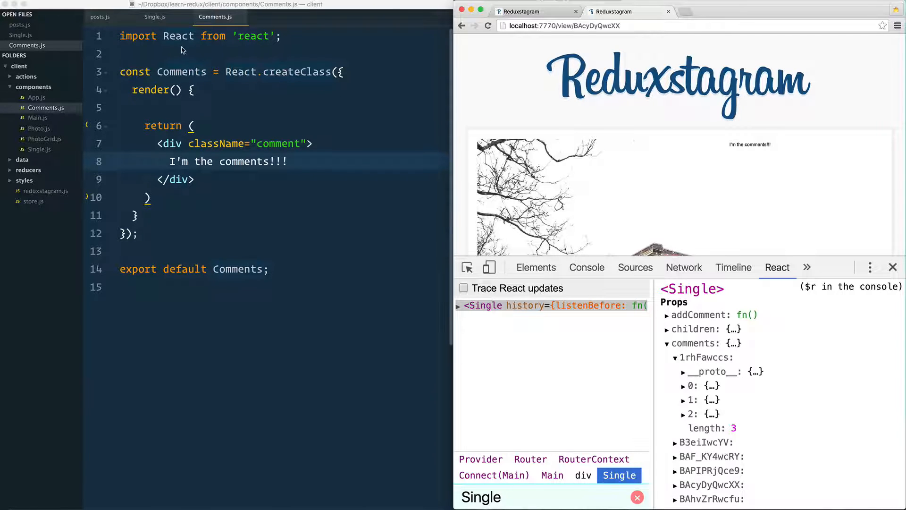
{"action": "left_click", "coordinate": [154, 17]}
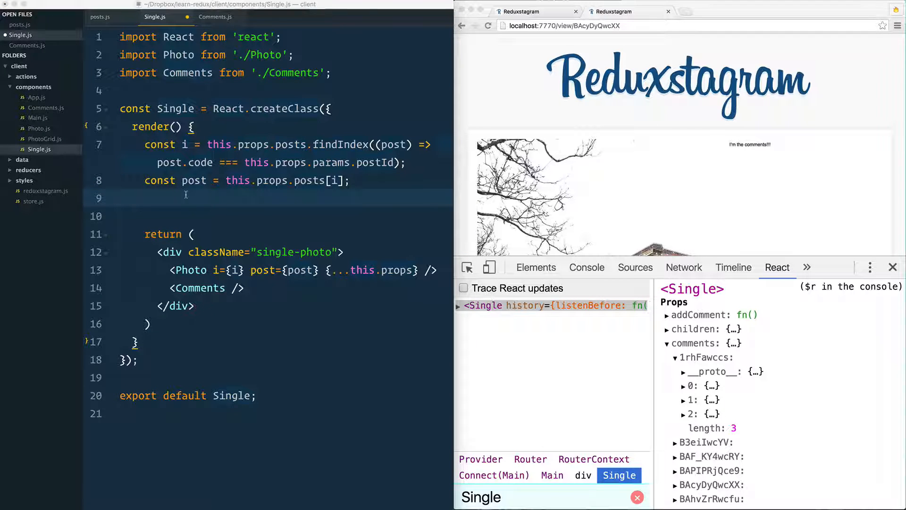
Step: Type const postComments this.props.comments[] after the post lookup, using autocomplete
{"action": "type", "text": "postC"}
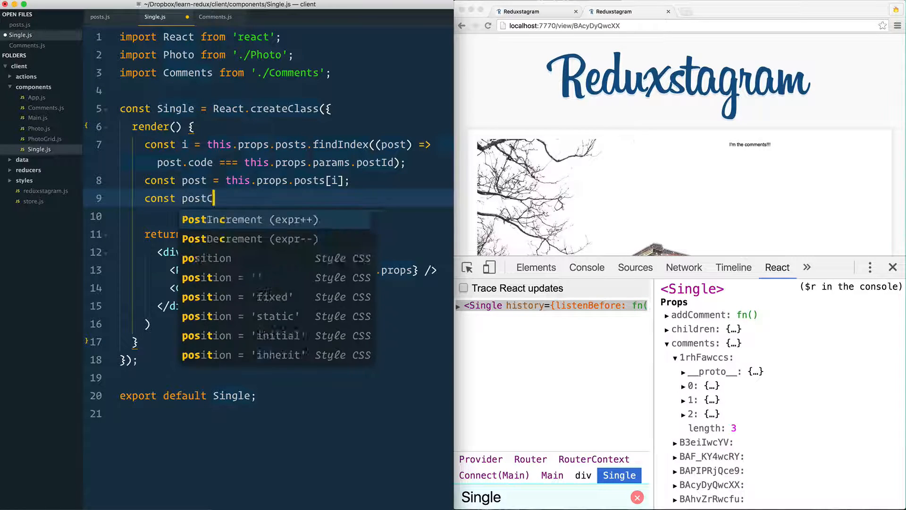
{"action": "type", "text": "omments"}
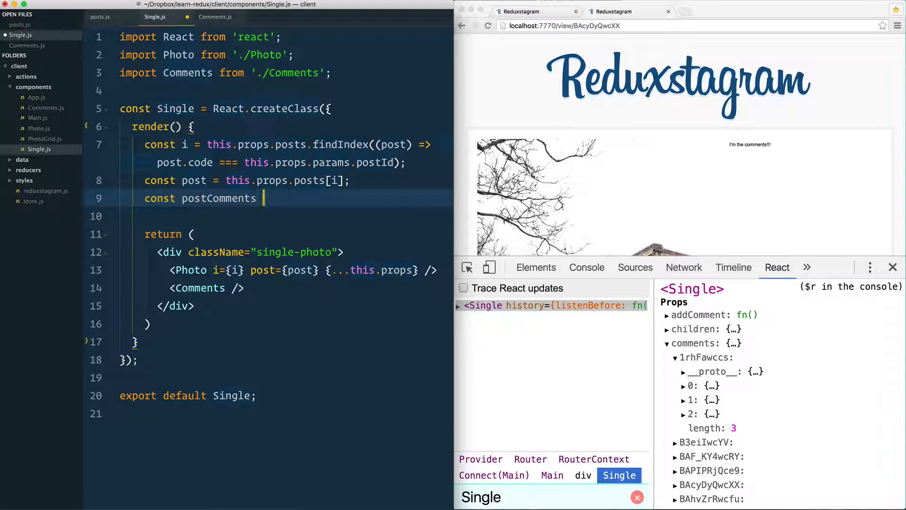
{"action": "type", "text": "this"}
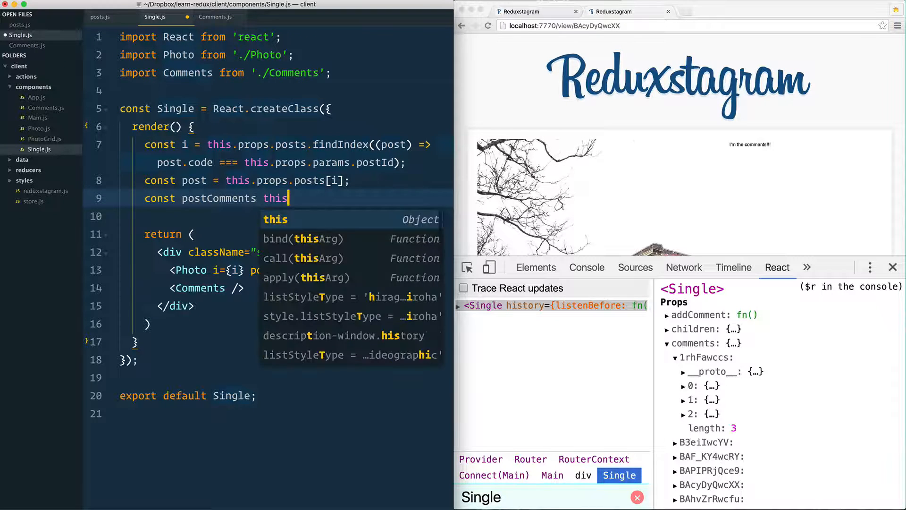
{"action": "type", "text": ".props.comments"}
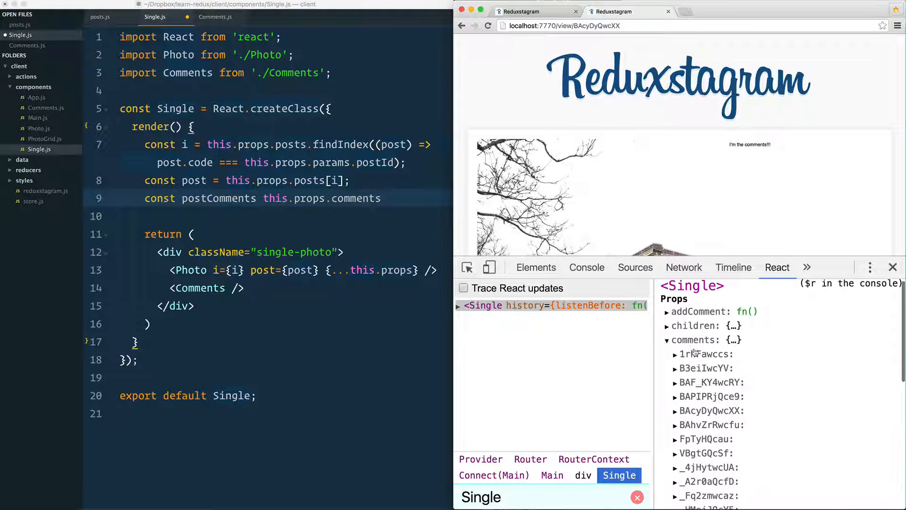
{"action": "left_click", "coordinate": [674, 381]}
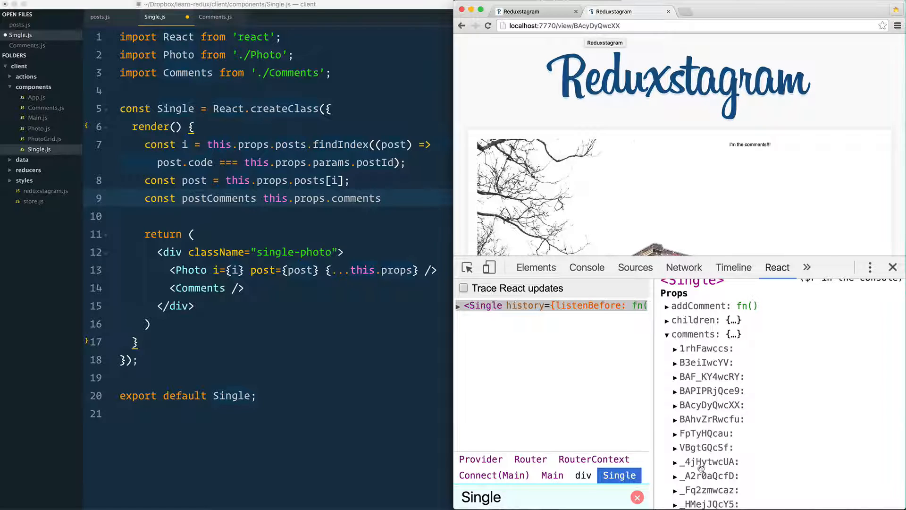
{"action": "type", "text": "[]"}
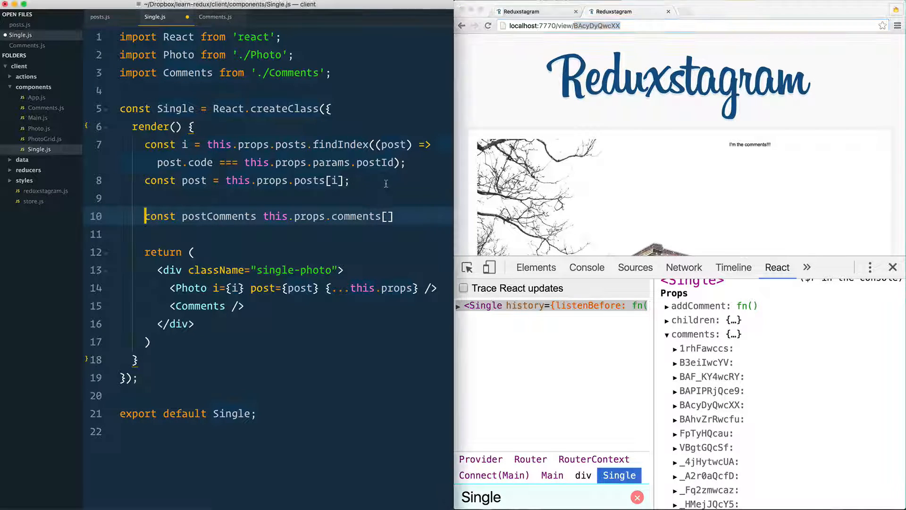
Step: Copy the post id from the URL and destructure postId from this.props.params
{"action": "double_click", "coordinate": [272, 162]}
{"action": "type", "text": "const this.props.params."}
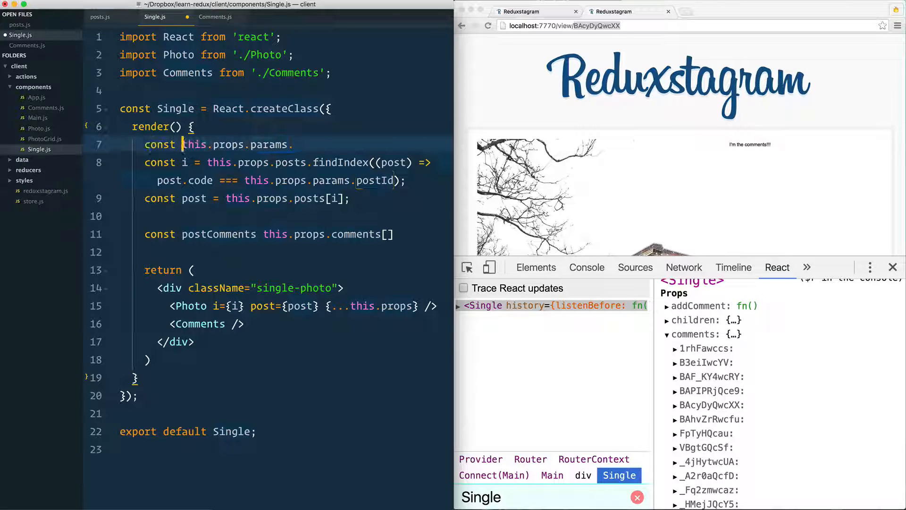
{"action": "type", "text": "{"}
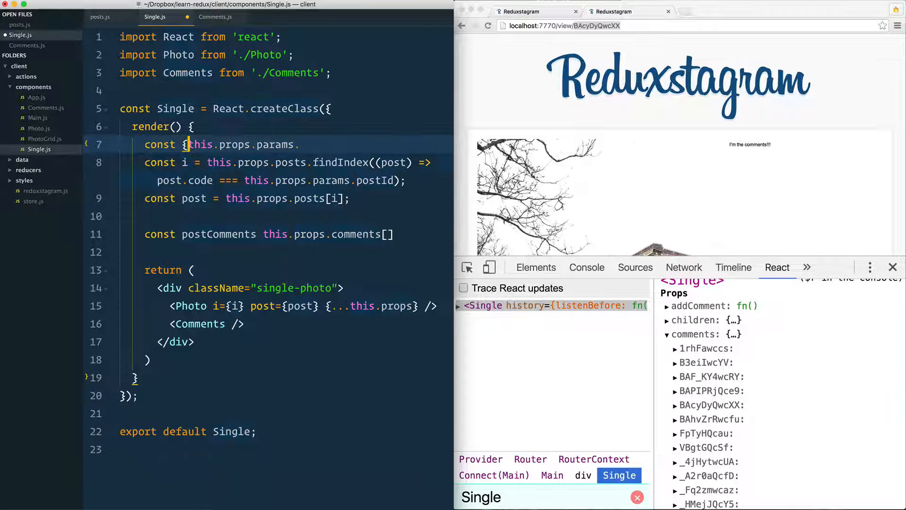
{"action": "type", "text": "postId } ="}
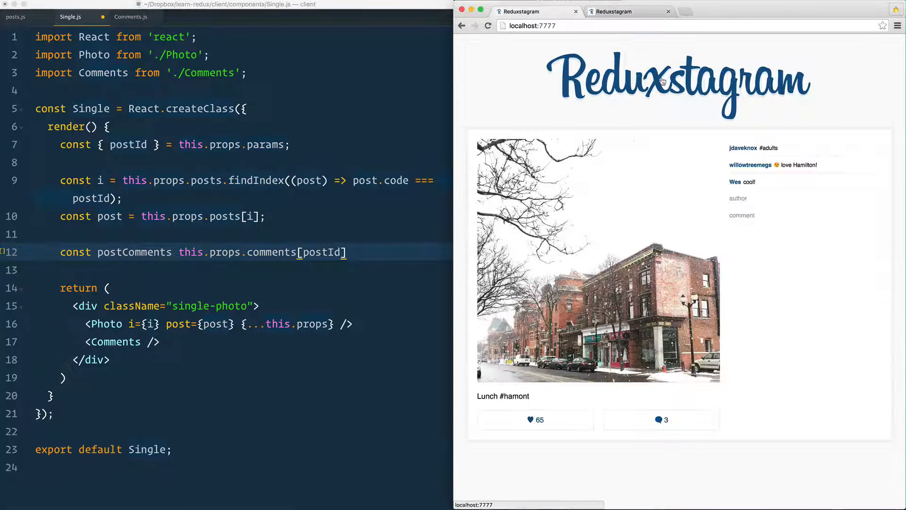
Step: Return to the photo grid, append || [] to postComments, and add the missing =
{"action": "left_click", "coordinate": [461, 25]}
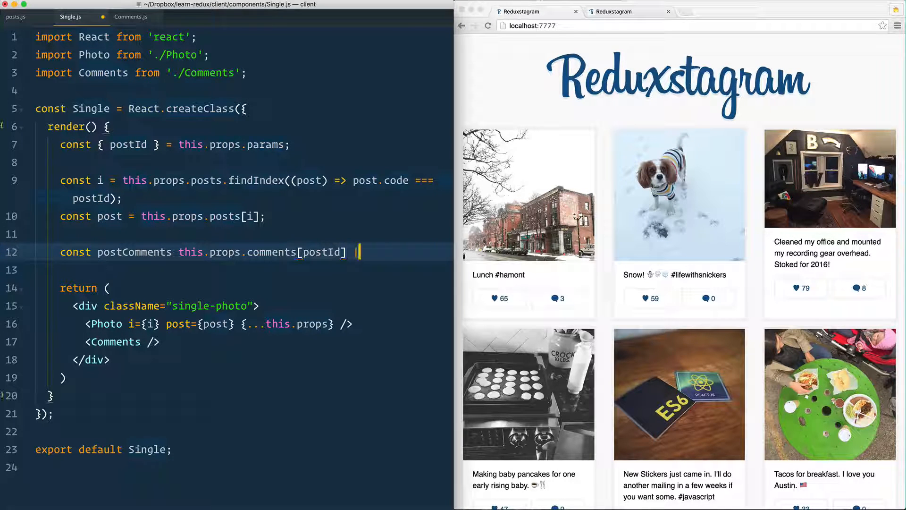
{"action": "type", "text": "|| [];"}
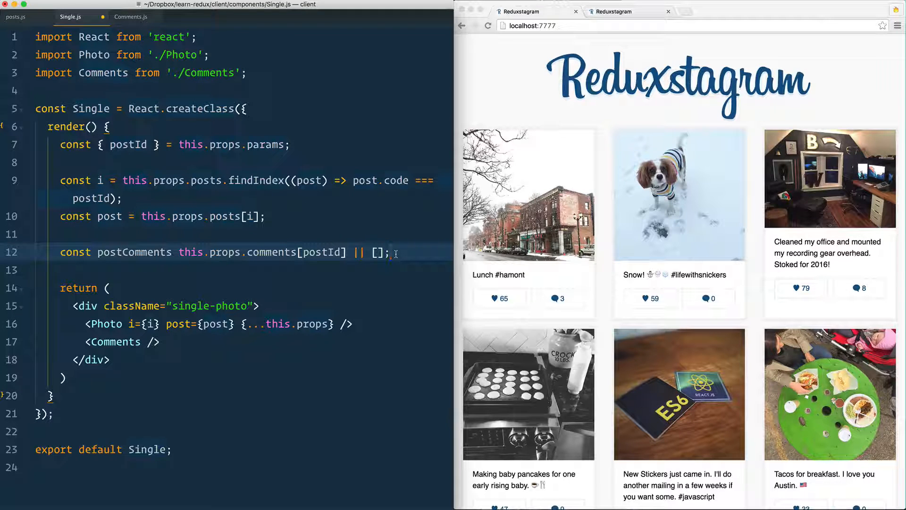
{"action": "left_click", "coordinate": [679, 195]}
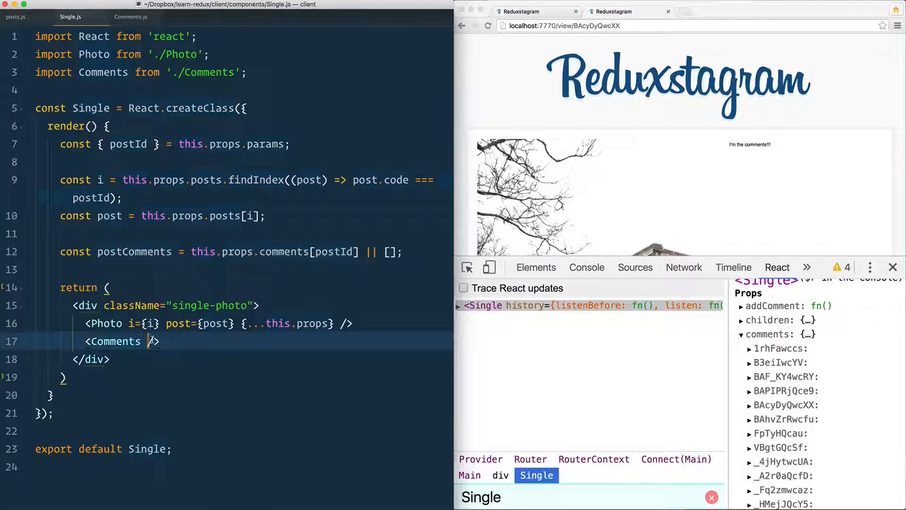
Step: Add postComments={postComments} to the <Comments /> tag and return to Comments.js
{"action": "type", "text": "po"}
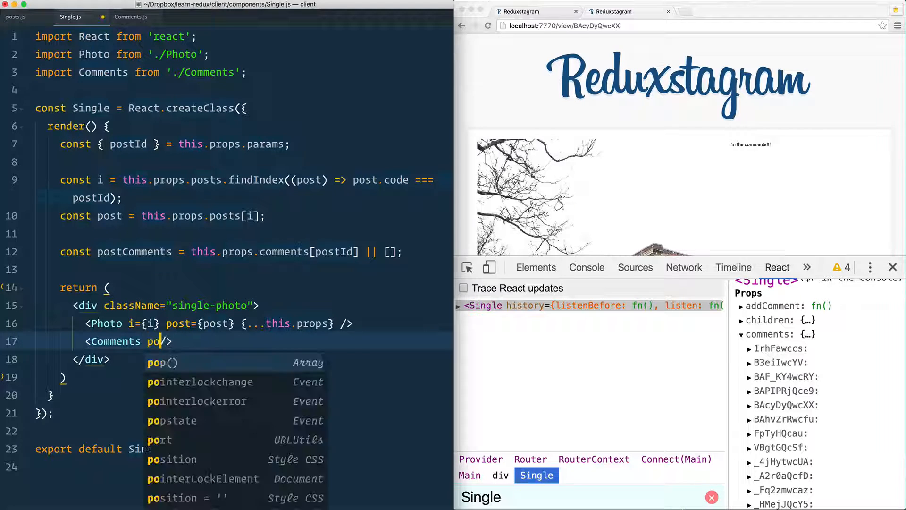
{"action": "type", "text": "stComments"}
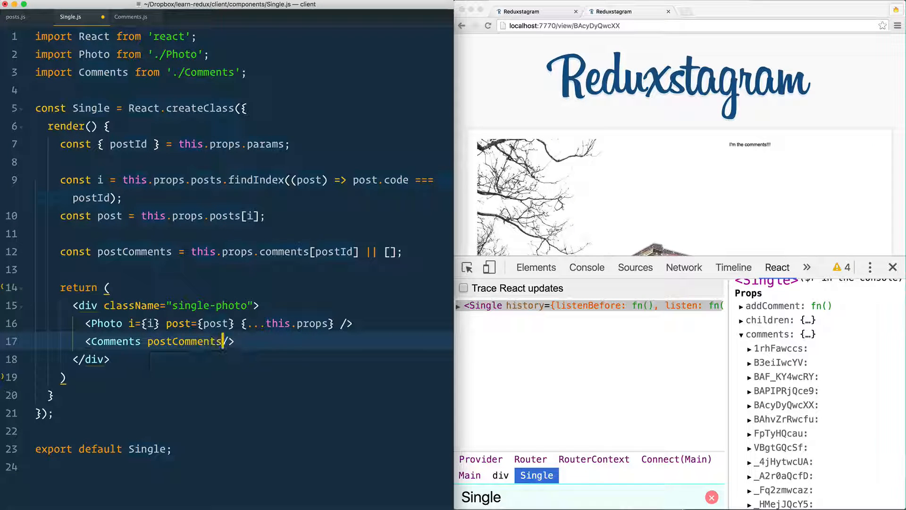
{"action": "type", "text": "={ }"}
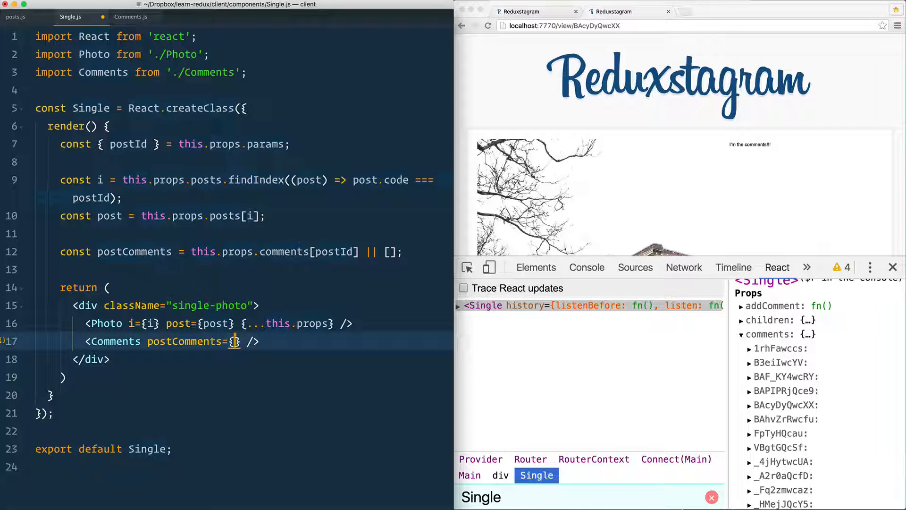
{"action": "type", "text": "postComments"}
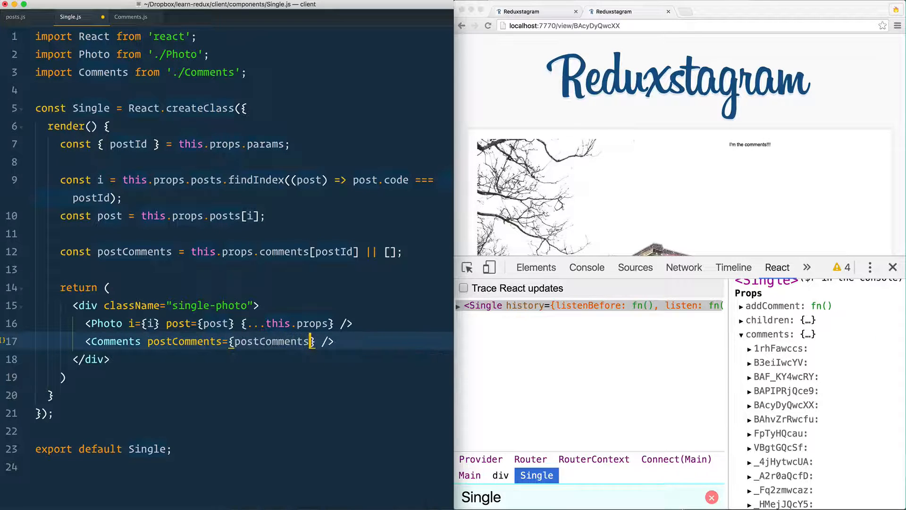
{"action": "left_click", "coordinate": [131, 17]}
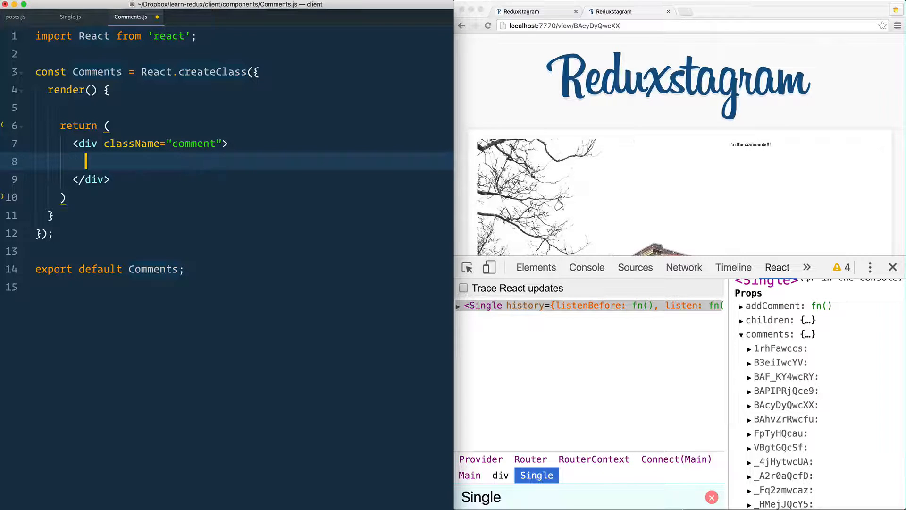
Step: Add the 'I'm the comments!!!' placeholder and expand postComments and an entry in React DevTools
{"action": "type", "text": "I'm the comments!!!"}
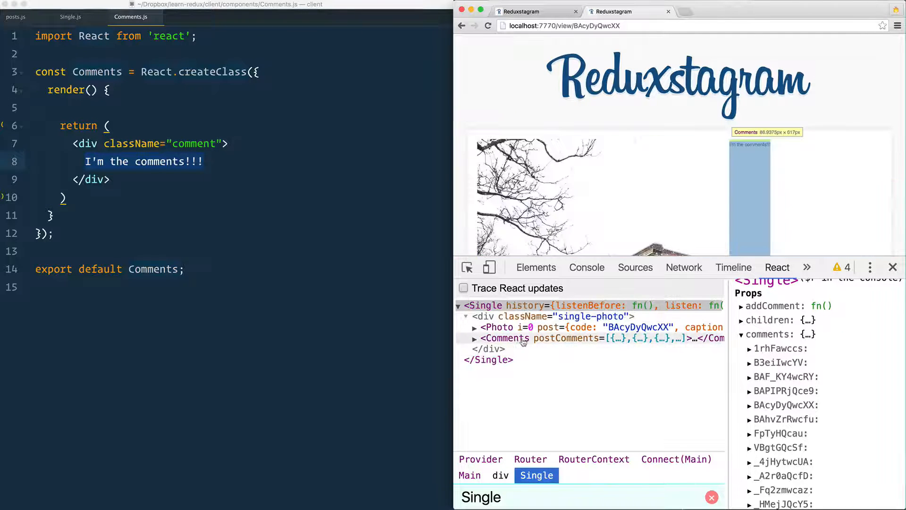
{"action": "left_click", "coordinate": [505, 338]}
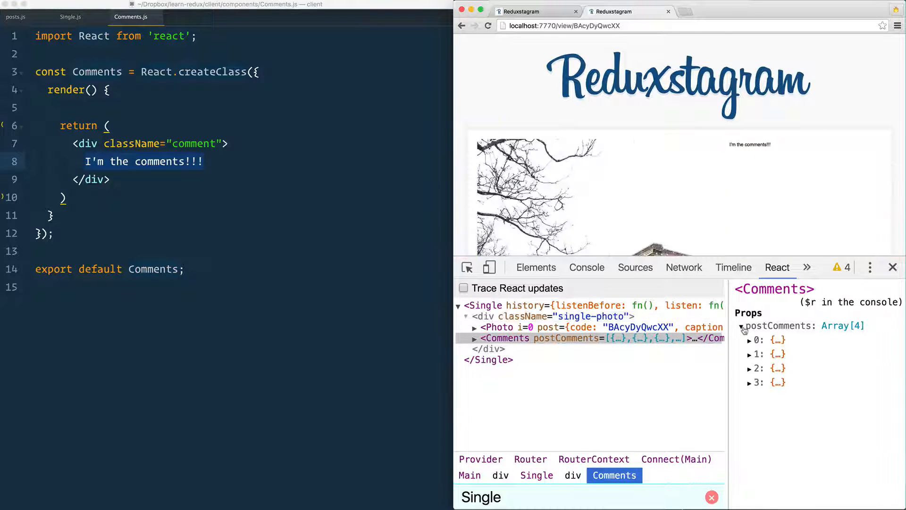
{"action": "left_click", "coordinate": [748, 340]}
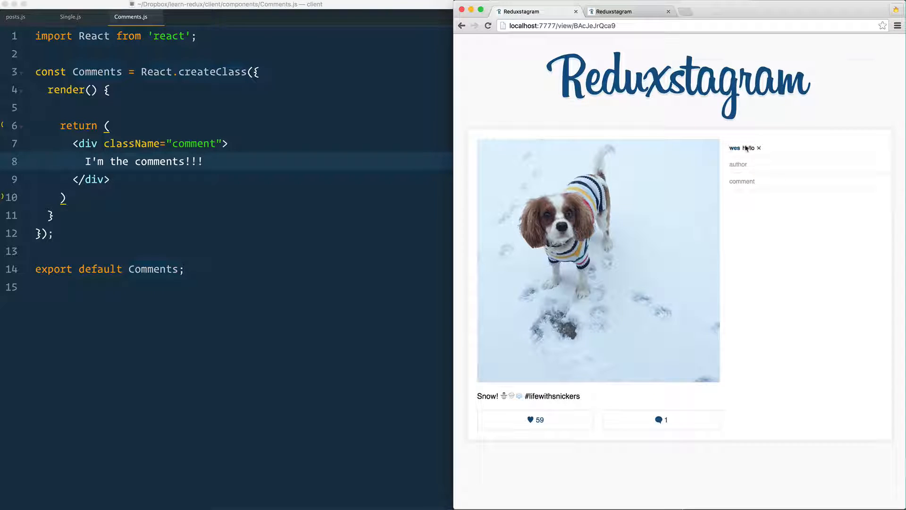
Step: Switch to the localhost:7777 Reduxstagram tab to view the finished comments section
{"action": "left_click", "coordinate": [627, 11]}
{"action": "type", "text": "r"}
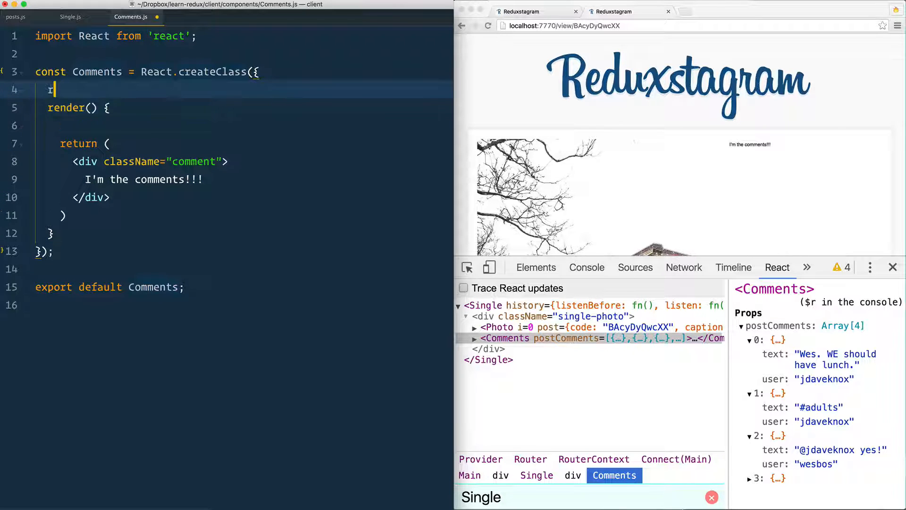
Step: Add a renderComment(comment, i) method that runs console.log(comment)
{"action": "type", "text": "enderComment()"}
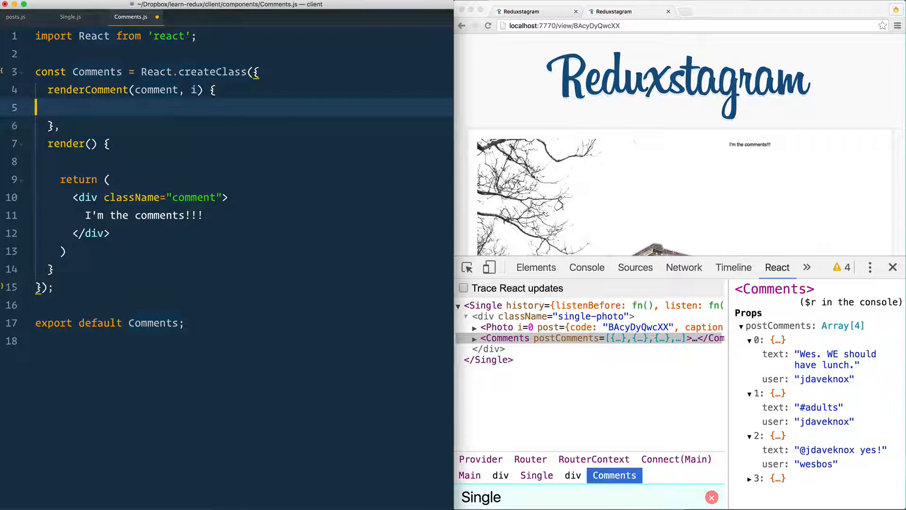
{"action": "left_click", "coordinate": [67, 126]}
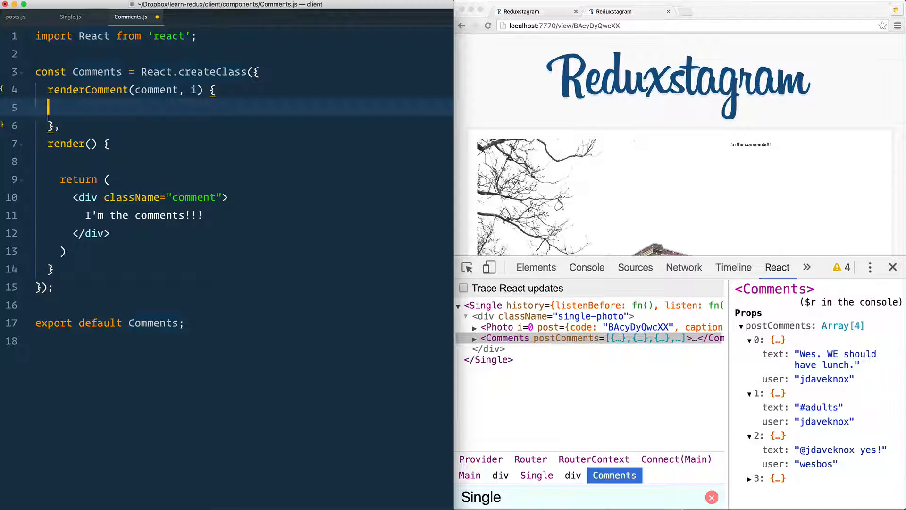
{"action": "type", "text": "console.log(msg)"}
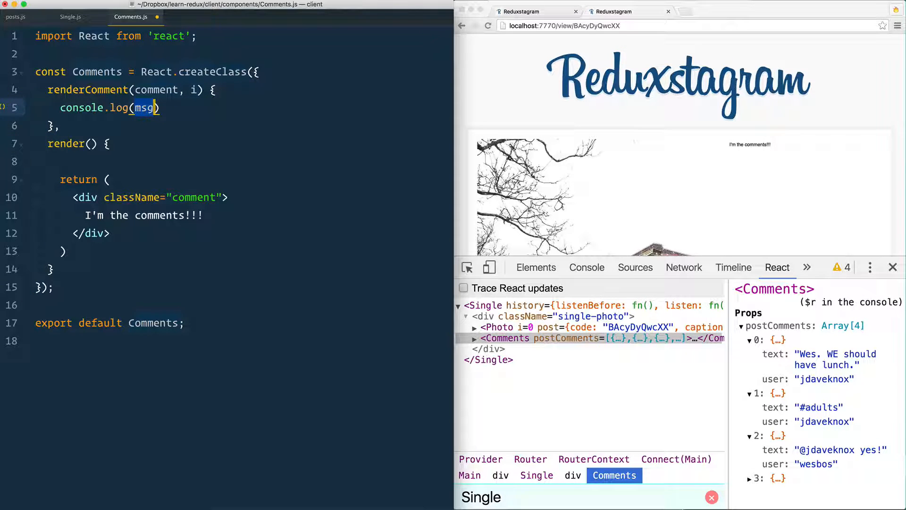
{"action": "type", "text": "comment"}
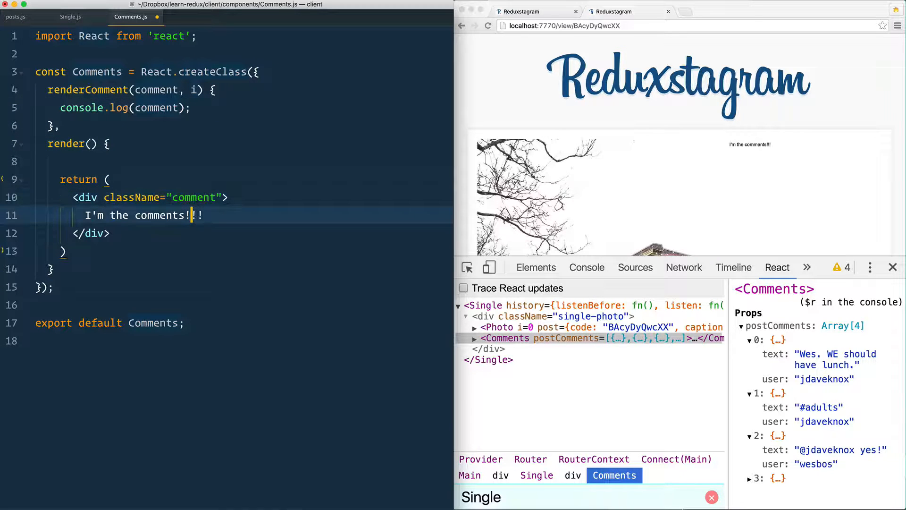
{"action": "type", "text": "{}"}
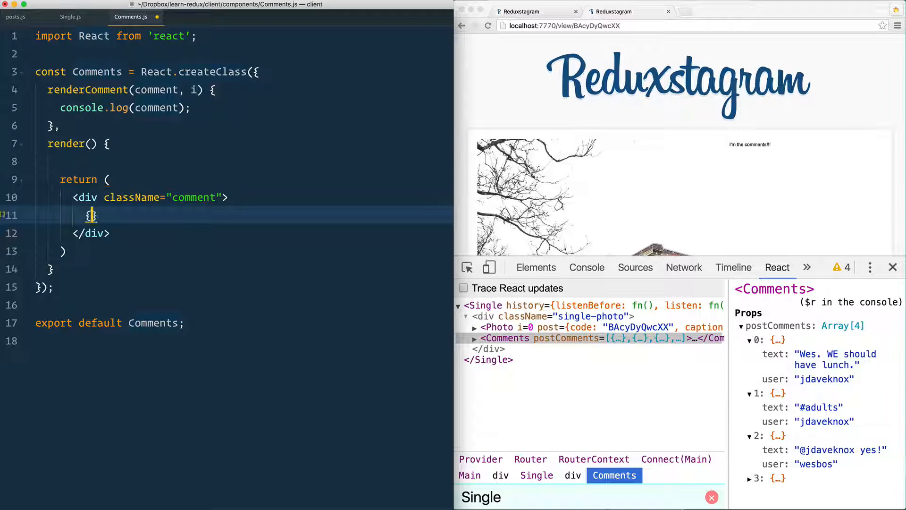
Step: Map this.props.postComments through this.renderComment and reload to see four logged comments
{"action": "type", "text": "this.props"}
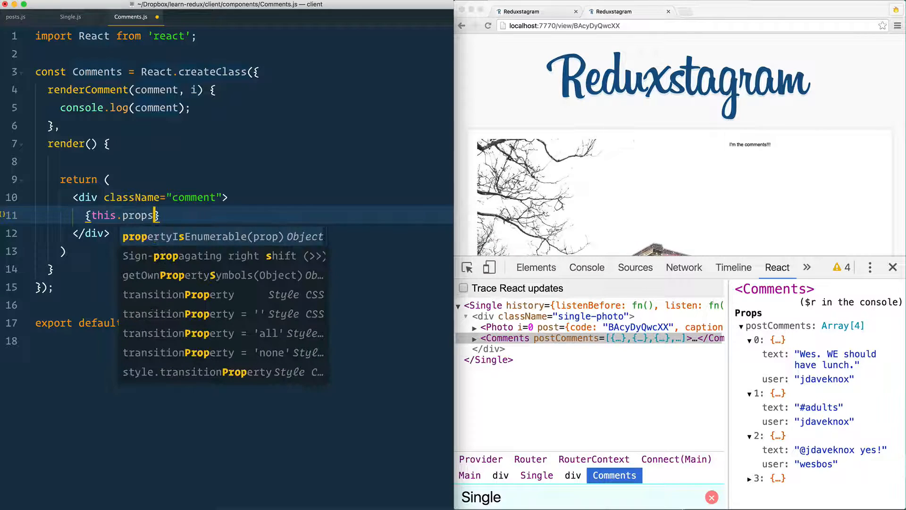
{"action": "type", "text": "postComments.map(function("}
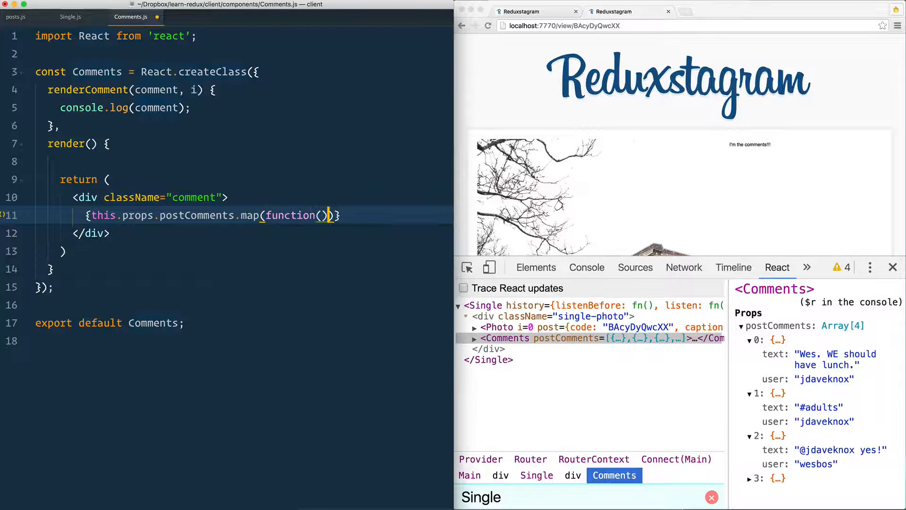
{"action": "type", "text": "t"}
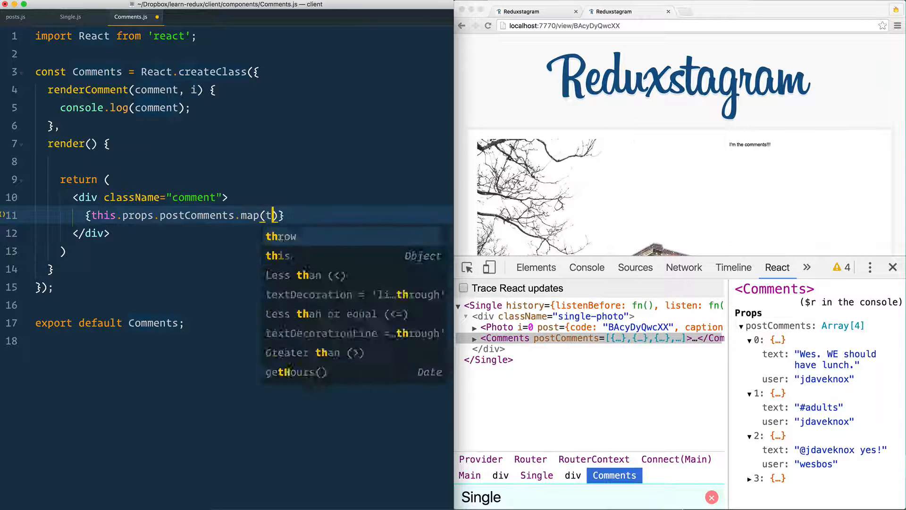
{"action": "type", "text": "his.renderComment"}
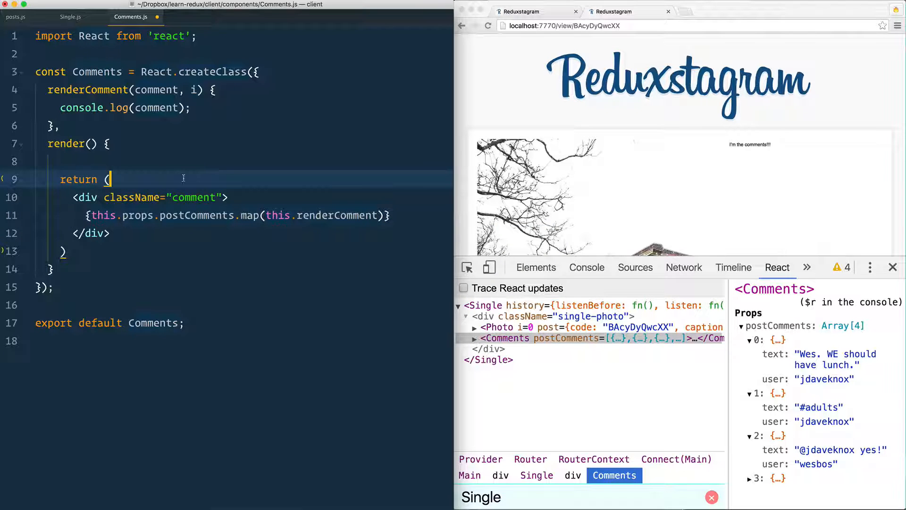
{"action": "left_click", "coordinate": [586, 267]}
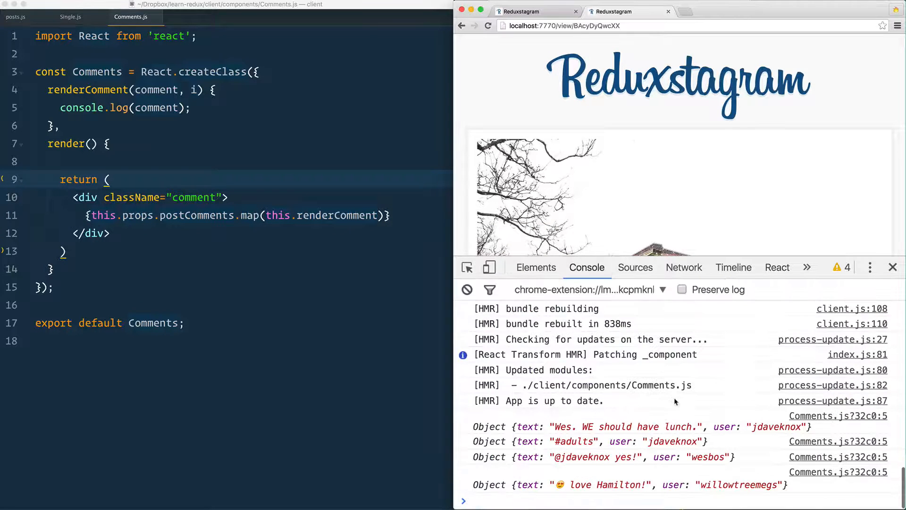
{"action": "left_click", "coordinate": [488, 25]}
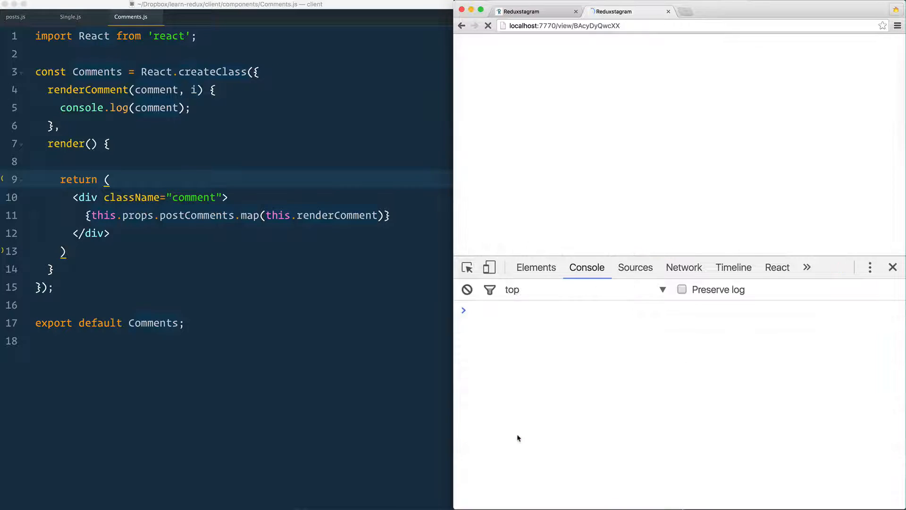
{"action": "left_click", "coordinate": [487, 25]}
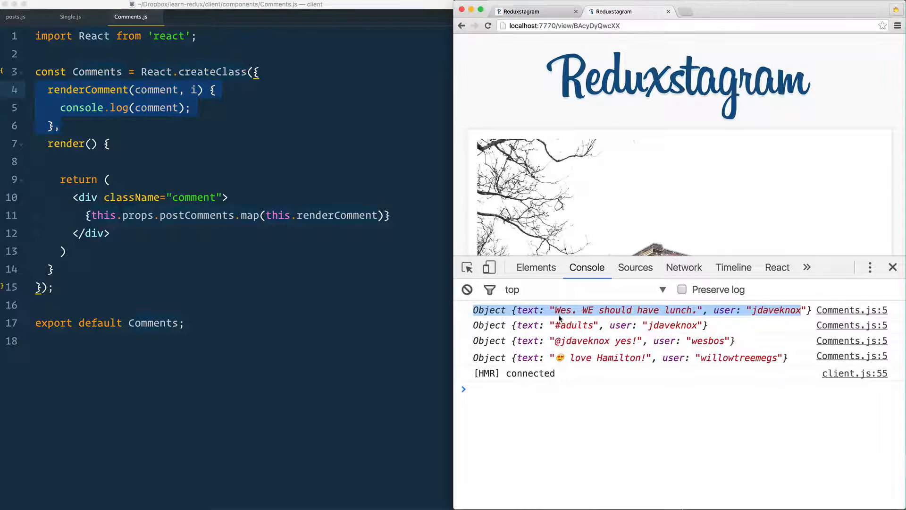
{"action": "left_click", "coordinate": [193, 108]}
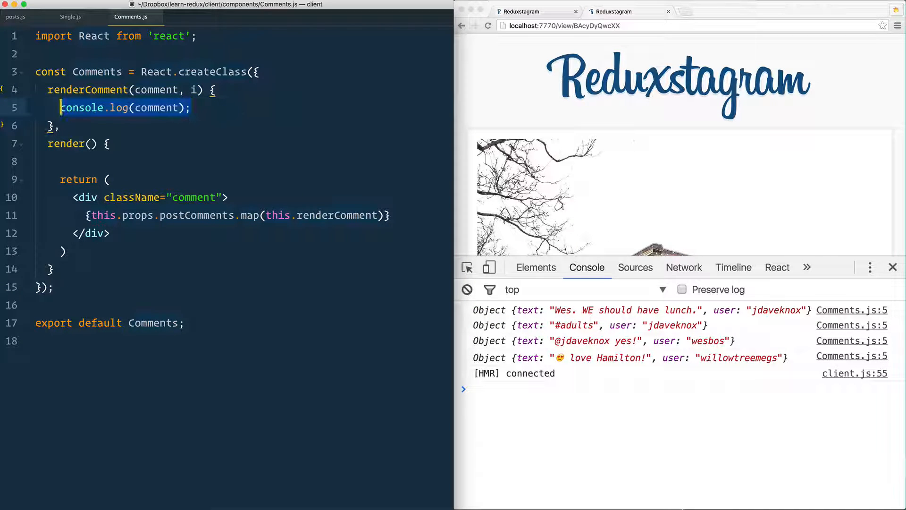
Step: Make renderComment return a div.comment keyed by i showing {comment.user} in bold
{"action": "type", "text": "return ("}
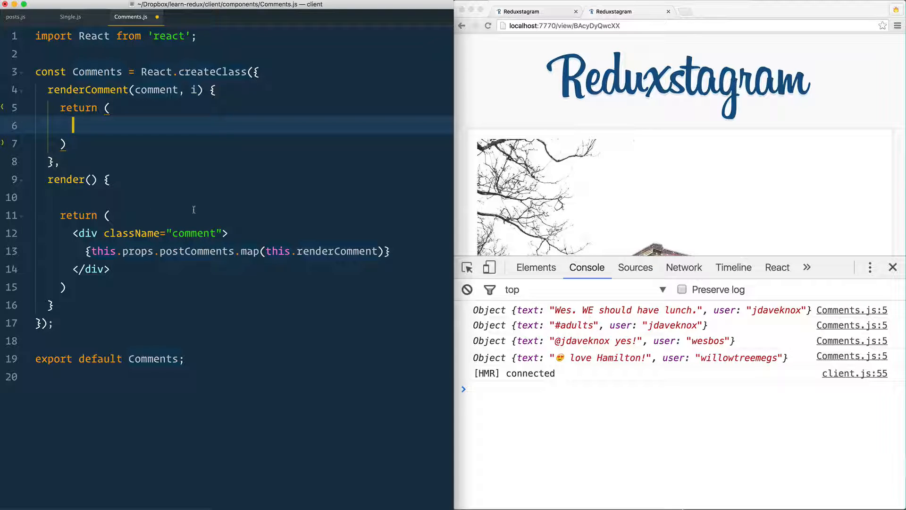
{"action": "type", "text": "<div className=\"comment\" key></div>"}
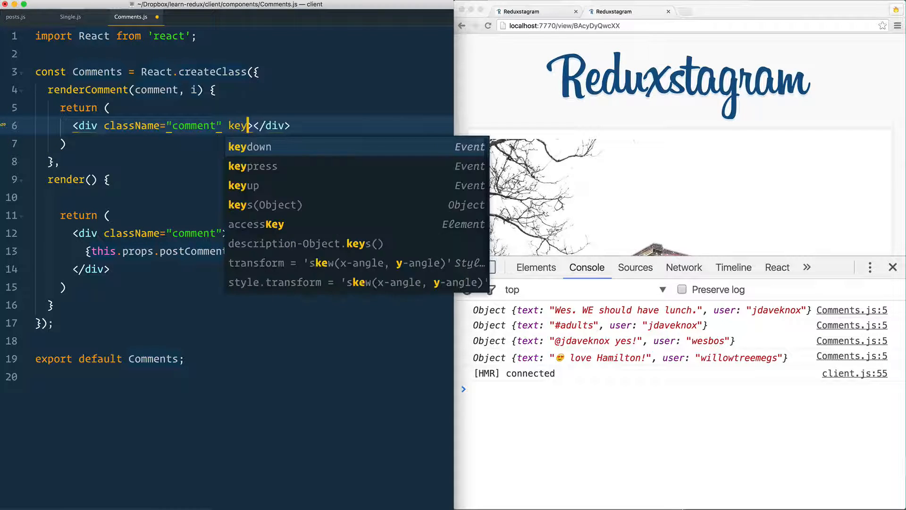
{"action": "type", "text": "={i}"}
{"action": "type", "text": "<strong></strong>"}
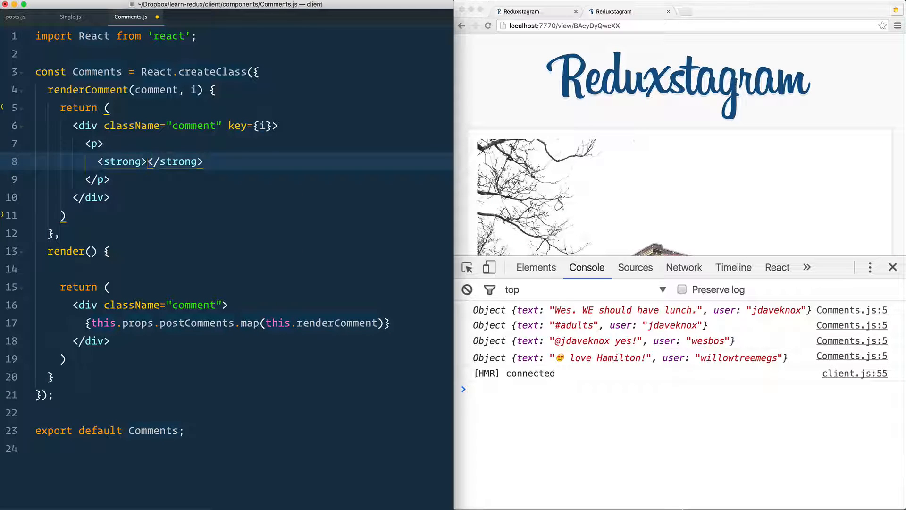
{"action": "type", "text": "{comm"}
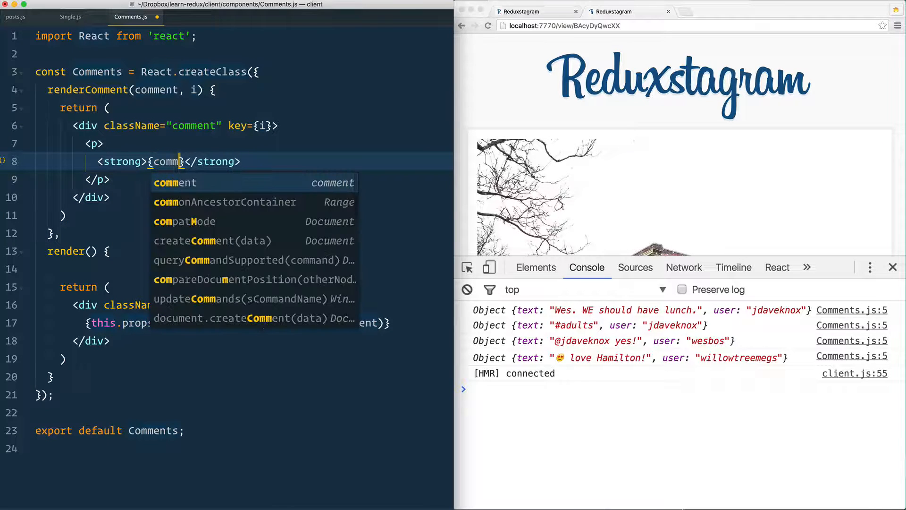
{"action": "type", "text": ".user"}
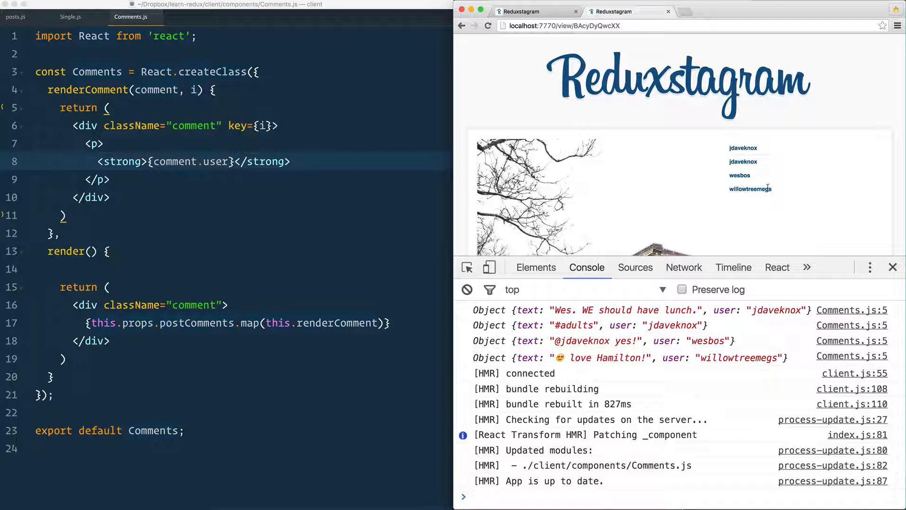
Step: Add {comment.text} after the bold user name
{"action": "left_click", "coordinate": [292, 161]}
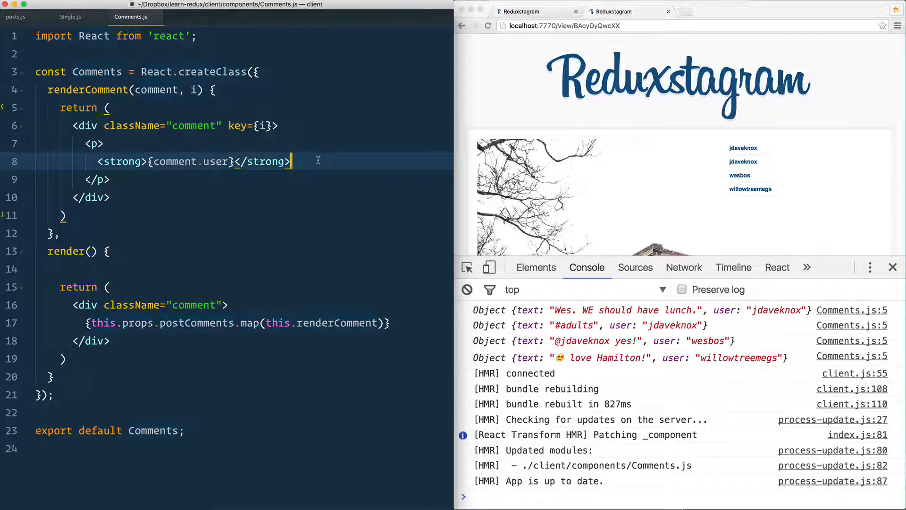
{"action": "type", "text": "{comment"}
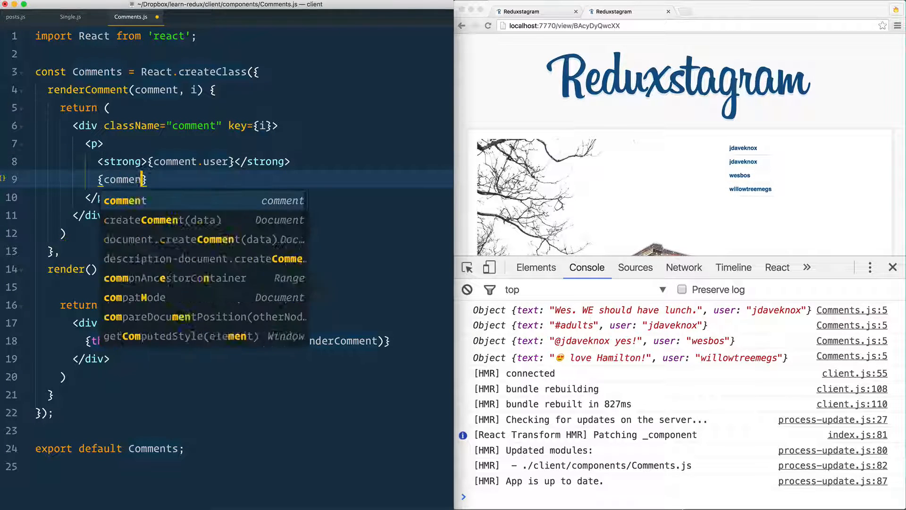
{"action": "type", "text": ".text}"}
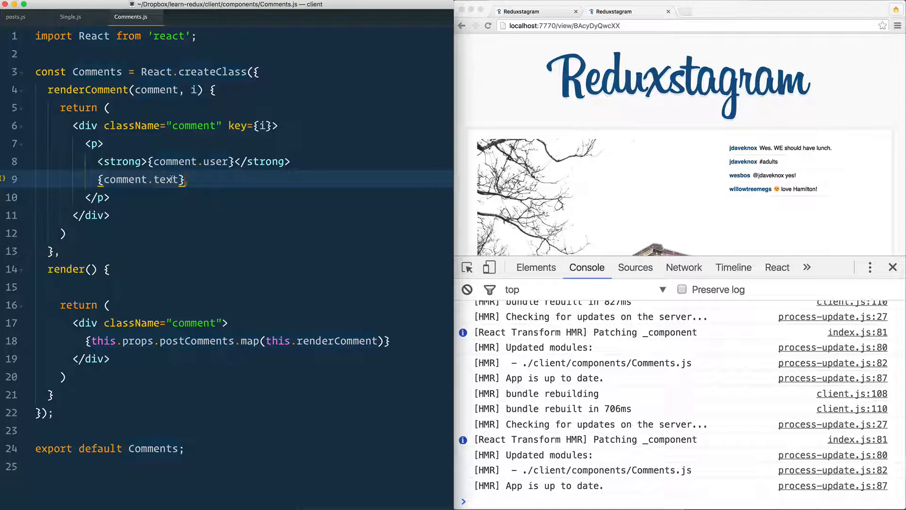
Step: Add a remove-comment × button after the text and rename the wrapper class to comments
{"action": "type", "text": "button></button>"}
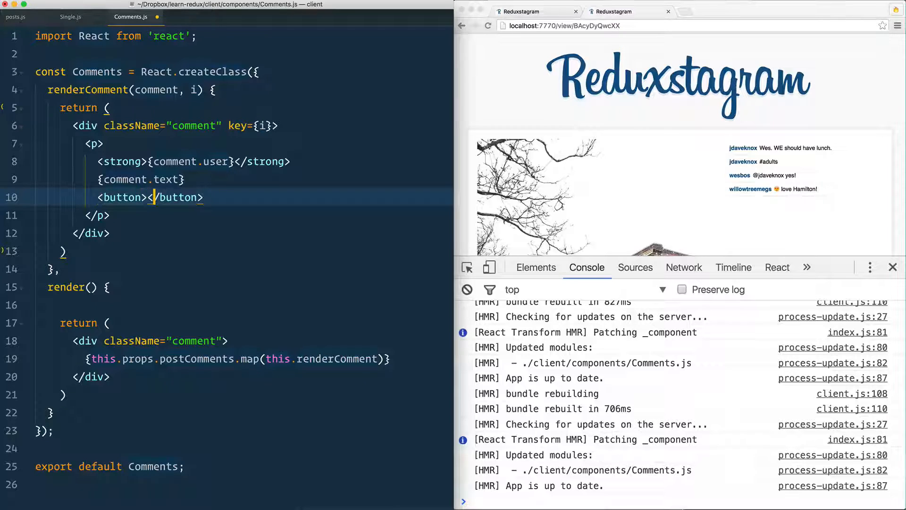
{"action": "type", "text": "&times;"}
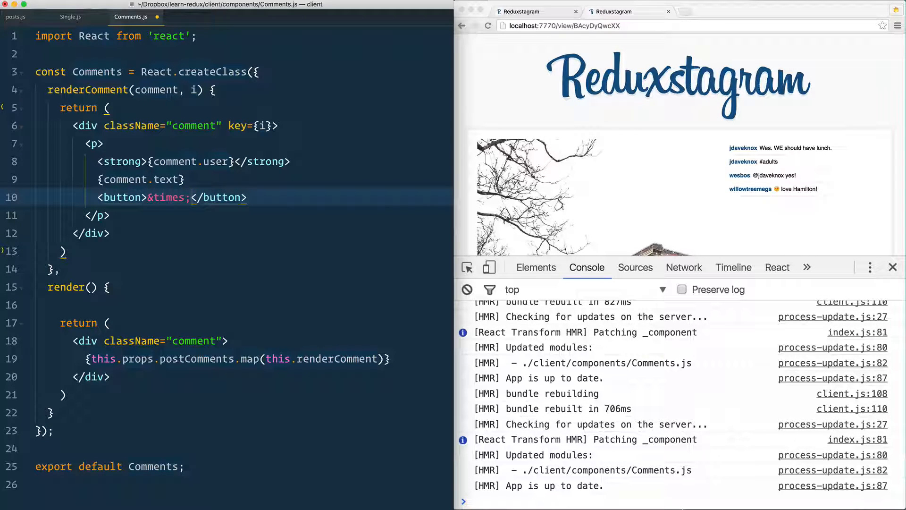
{"action": "type", "text": "c"}
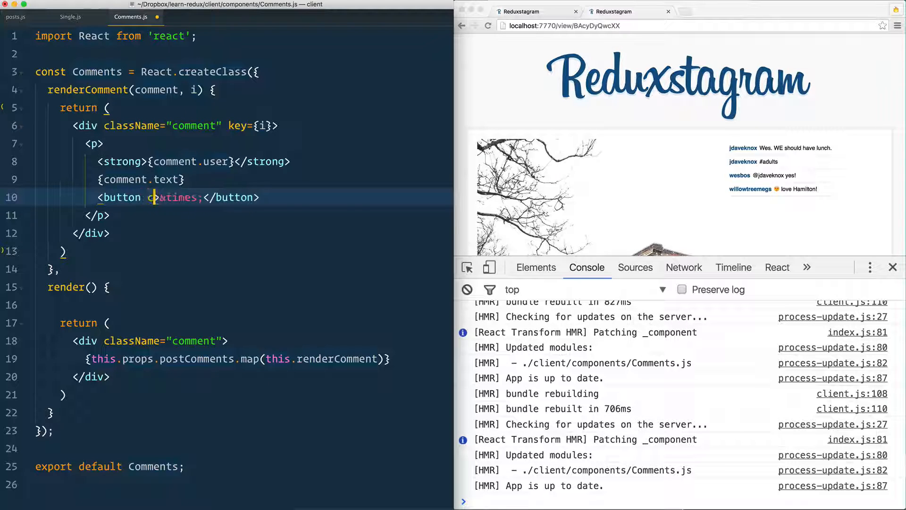
{"action": "type", "text": "className=\""}
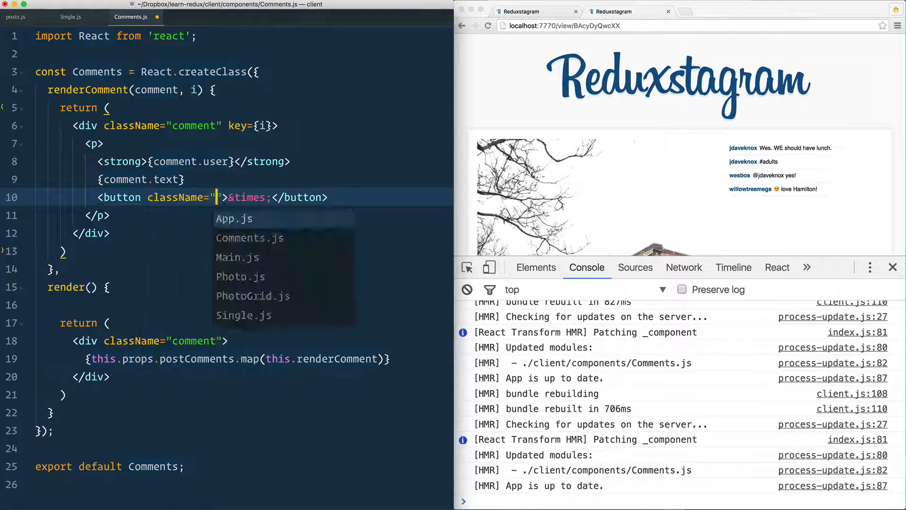
{"action": "type", "text": "remove-comment"}
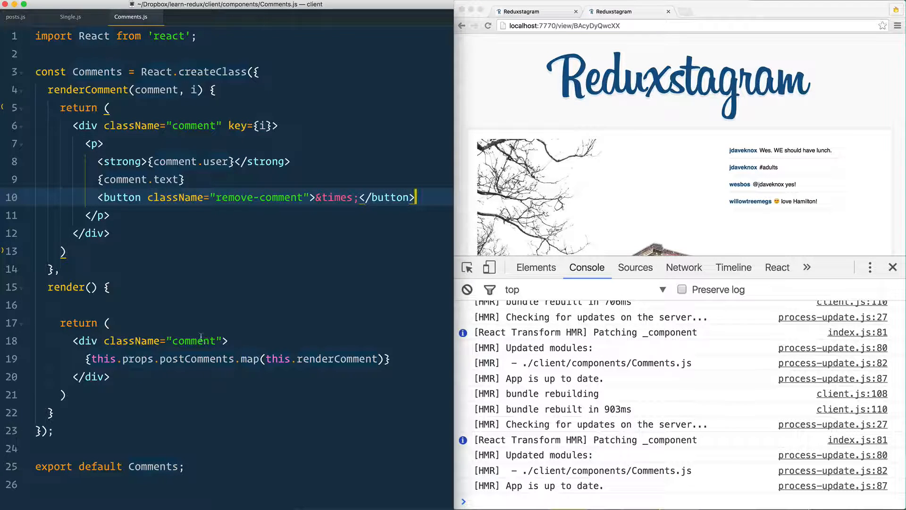
{"action": "type", "text": "s"}
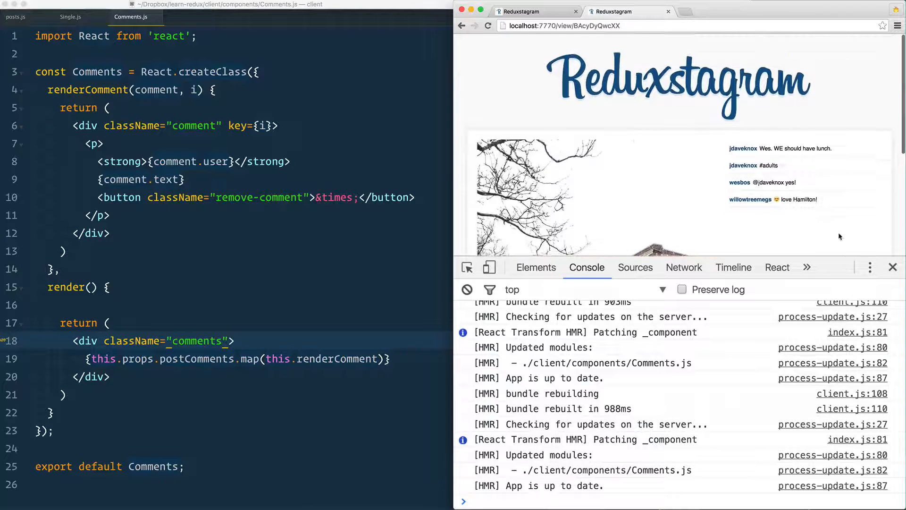
Step: Below the map call, start a form with ref="commentForm" and an author input with placeholder "author"
{"action": "left_click", "coordinate": [535, 267]}
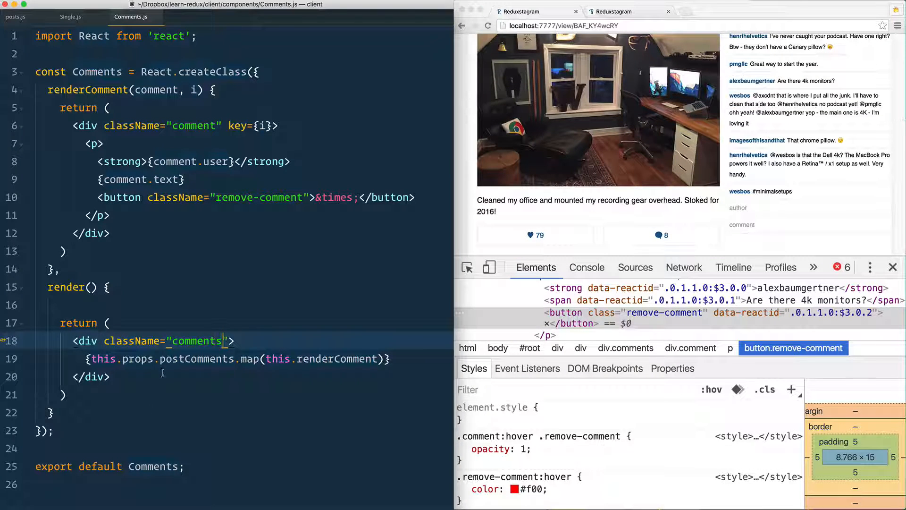
{"action": "type", "text": "form ></form>"}
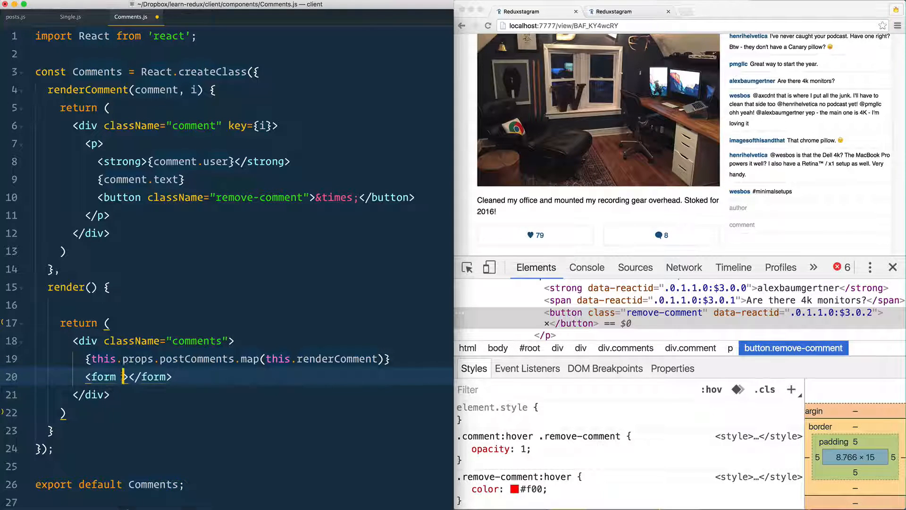
{"action": "type", "text": "ref=\""}
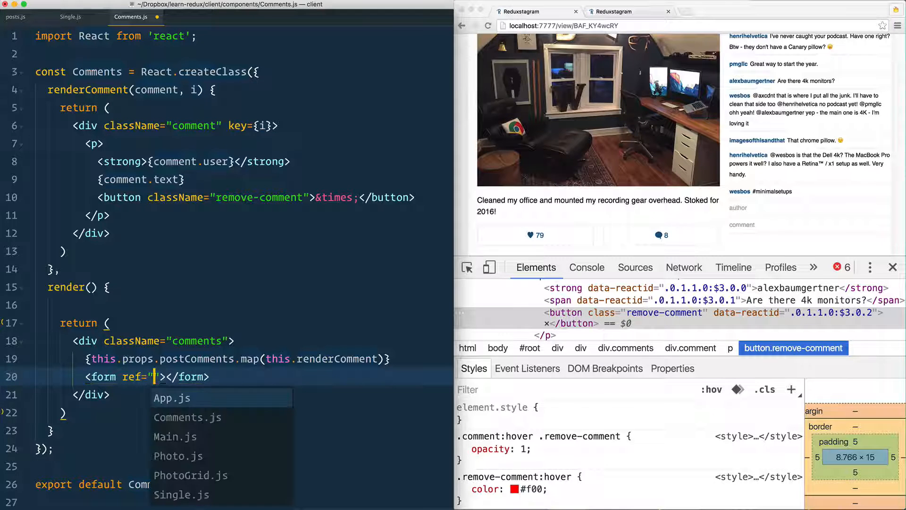
{"action": "type", "text": "commentForm"}
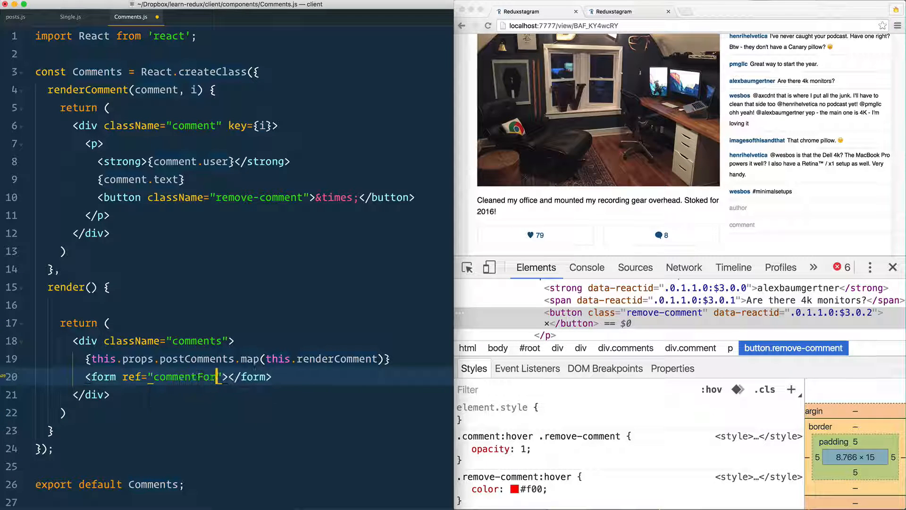
{"action": "type", "text": "className=\"comment-fo"}
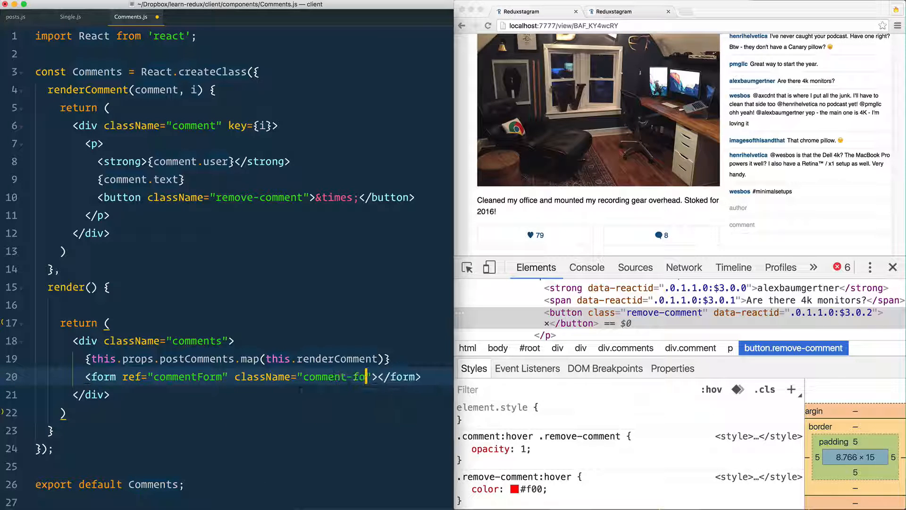
{"action": "type", "text": "input type=\"text\"/>"}
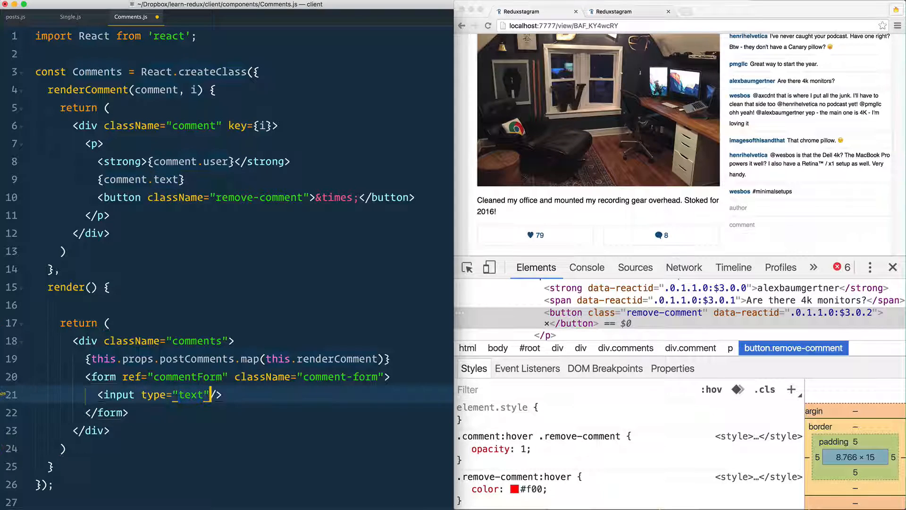
{"action": "type", "text": "ref=\"autho"}
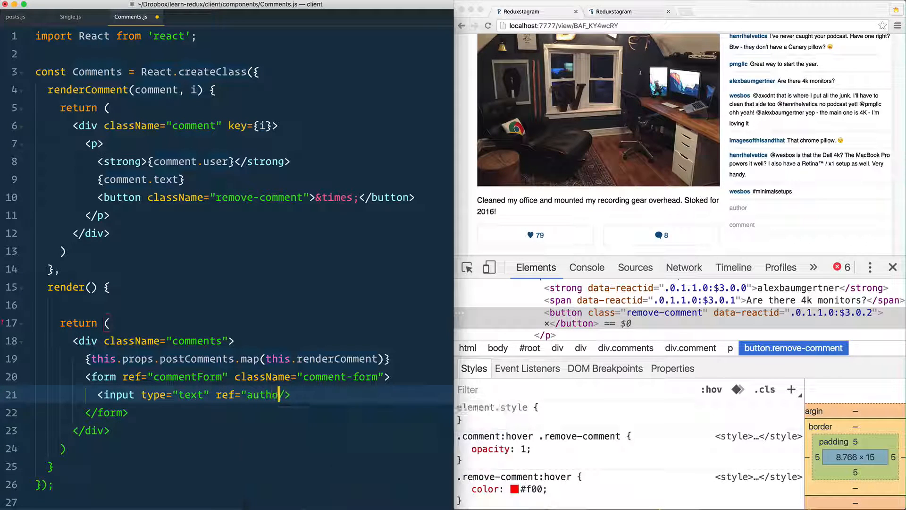
{"action": "type", "text": "placeholder=\"author\"/>"}
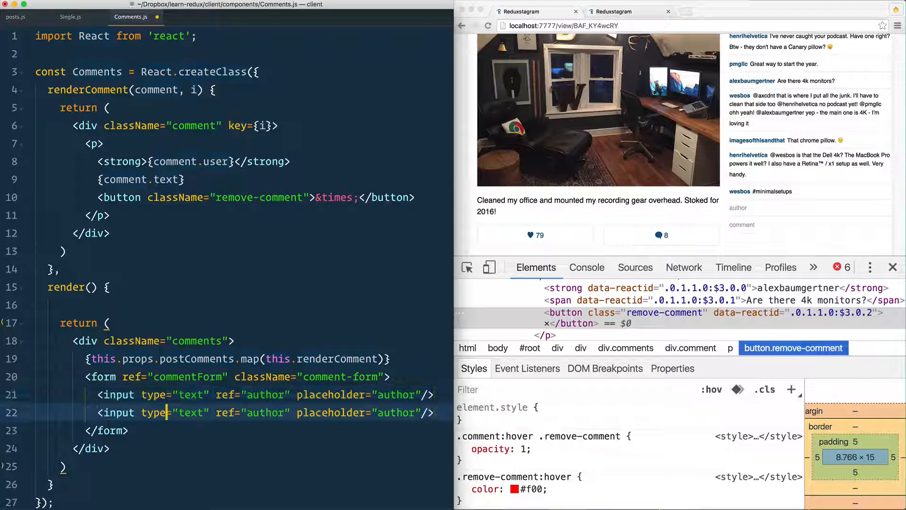
Step: Turn the duplicated input into the comment field and add the hidden submit input
{"action": "double_click", "coordinate": [265, 412]}
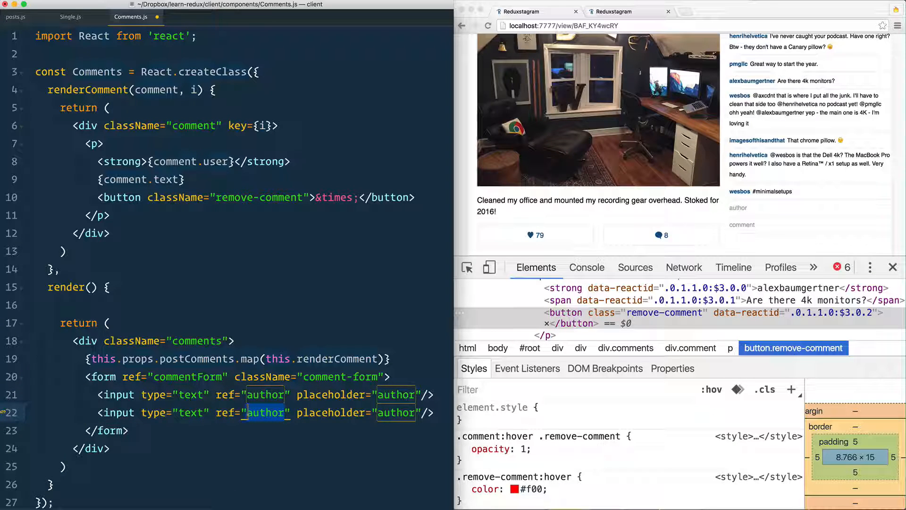
{"action": "type", "text": "ion"}
{"action": "type", "text": "<input type=\"submit\"/>"}
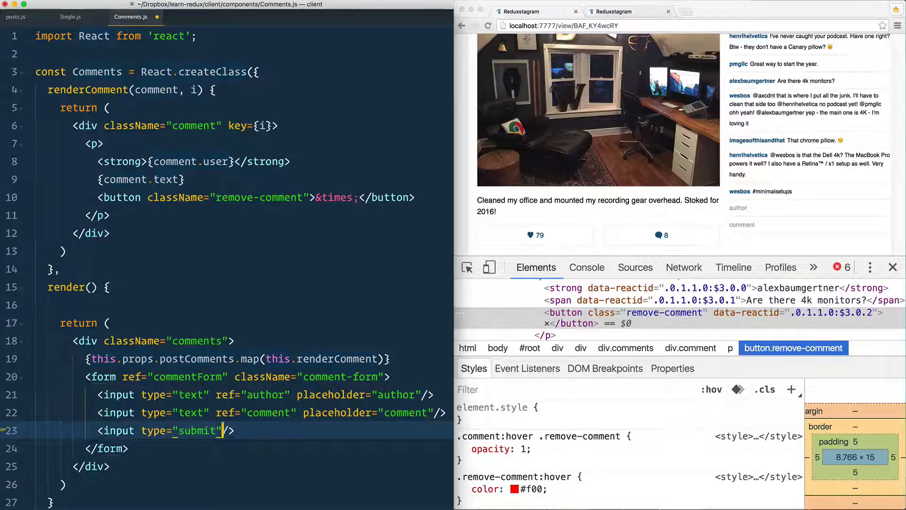
{"action": "type", "text": "hidden"}
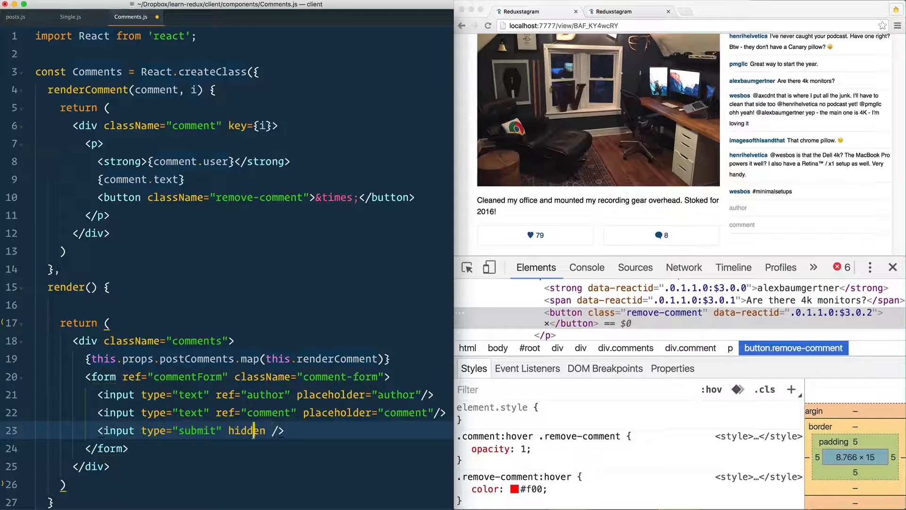
{"action": "left_click", "coordinate": [233, 395]}
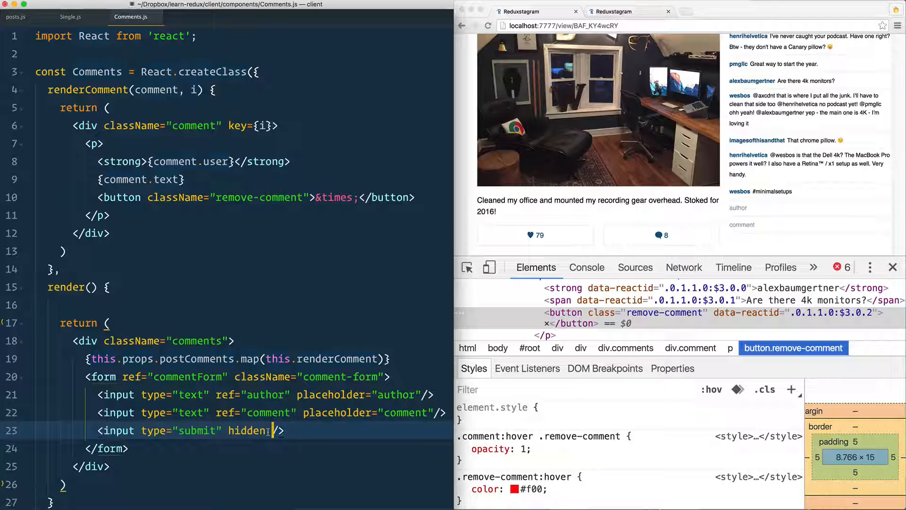
{"action": "double_click", "coordinate": [246, 430]}
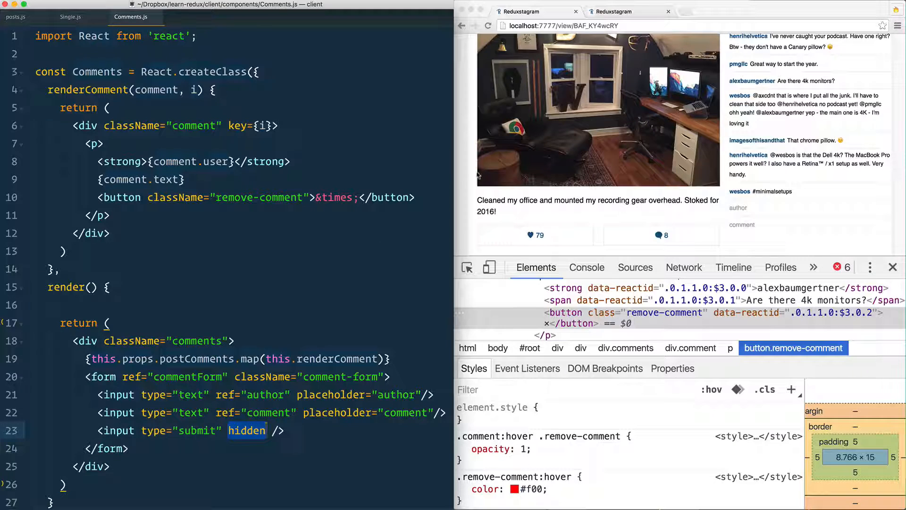